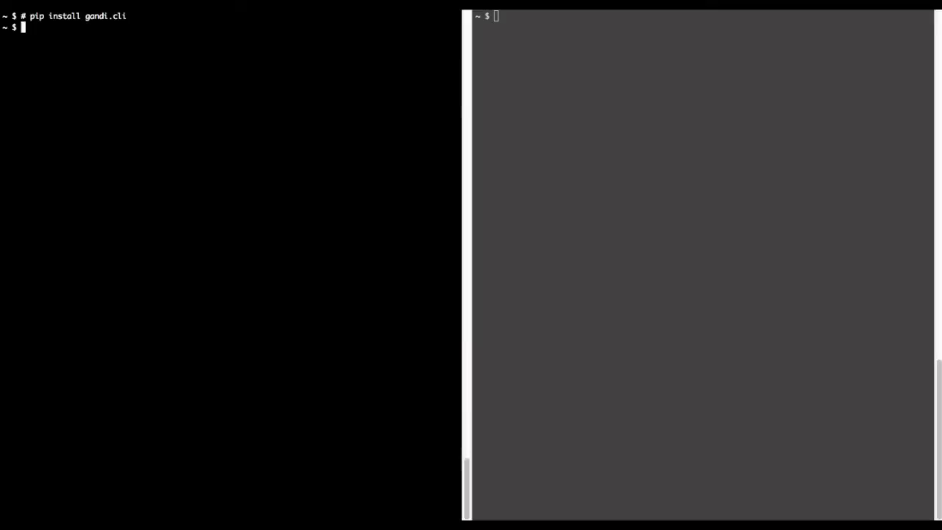
# Step: Run 'gandi vm create' for a 1-core, 256 MB VM and await the SSH prompt
pyautogui.write('gandi vm create')
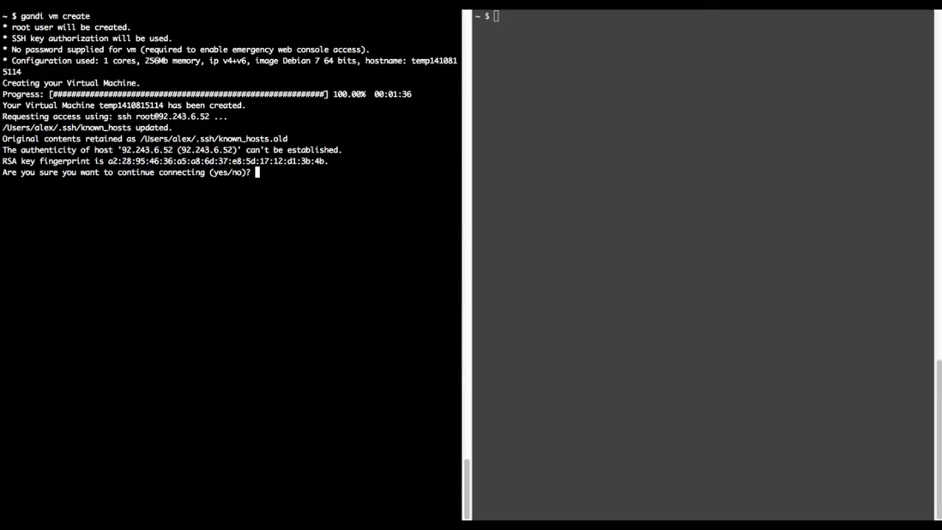
# Step: Accept the host key, install htop with apt-get, and launch htop on the VM
pyautogui.write('yes')
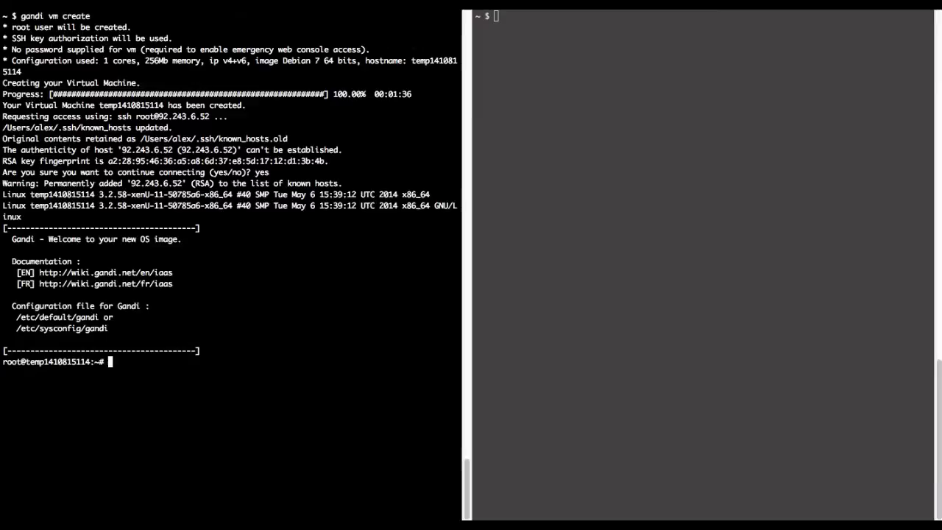
pyautogui.write('a')
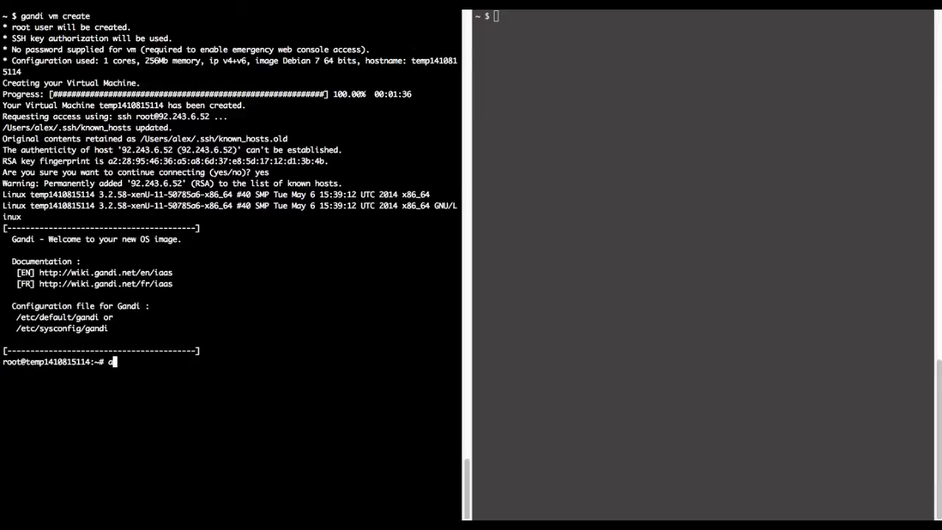
pyautogui.write('pt-get i')
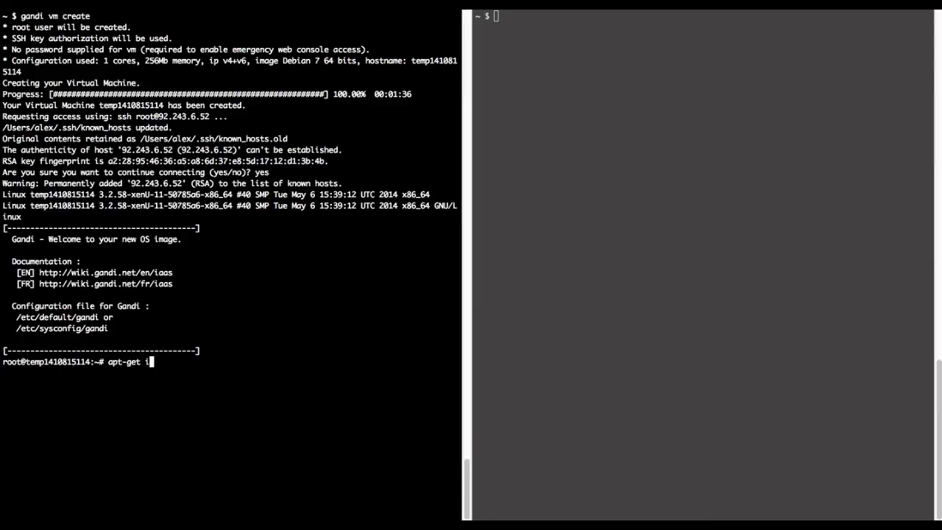
pyautogui.write('nstall htop')
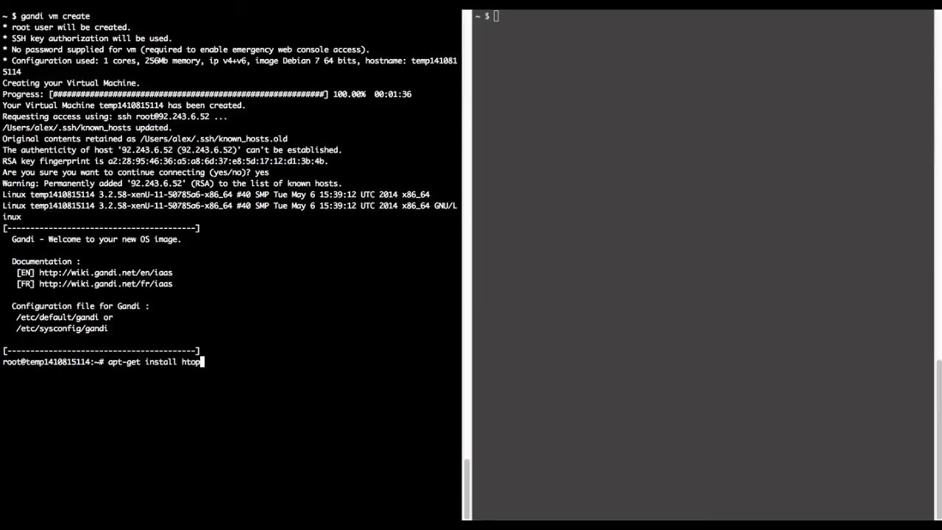
pyautogui.press('Return')
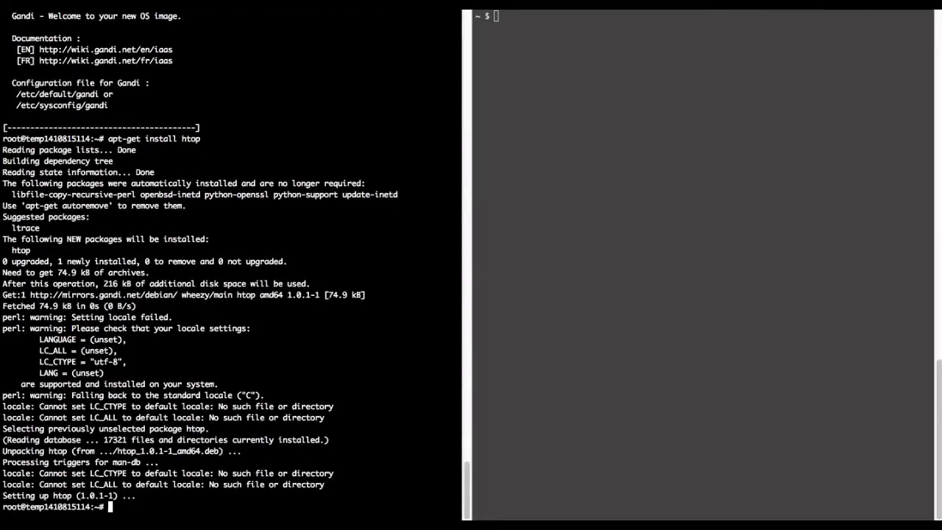
pyautogui.write('htop')
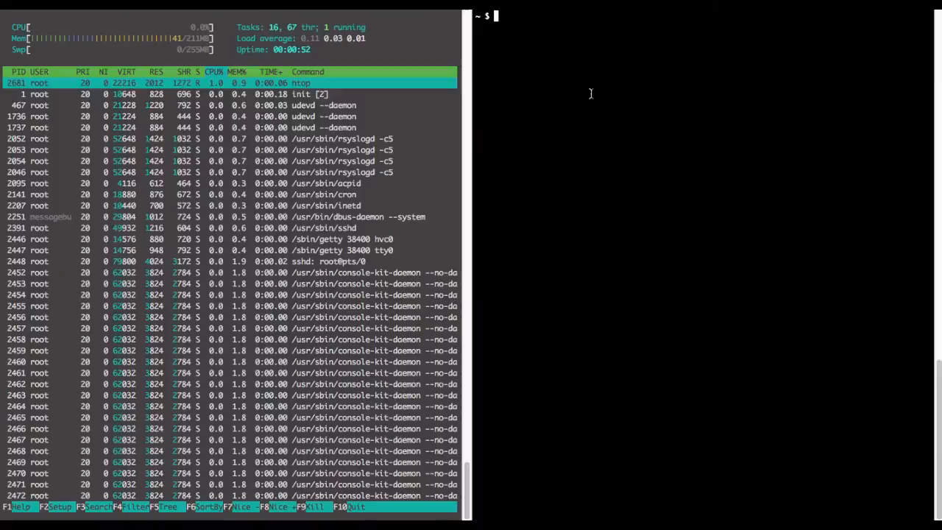
pyautogui.write('gandi vm update temp1410815114')
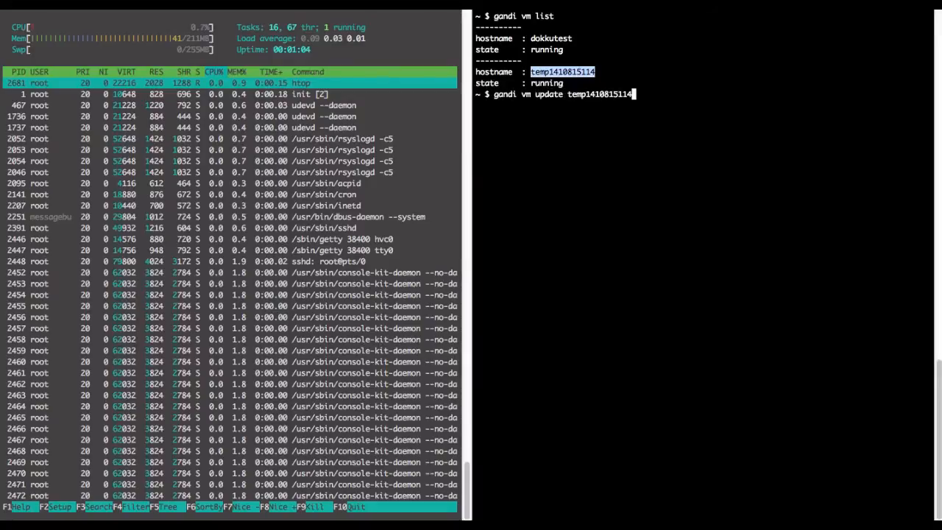
pyautogui.write('--memory 512 --cores 2')
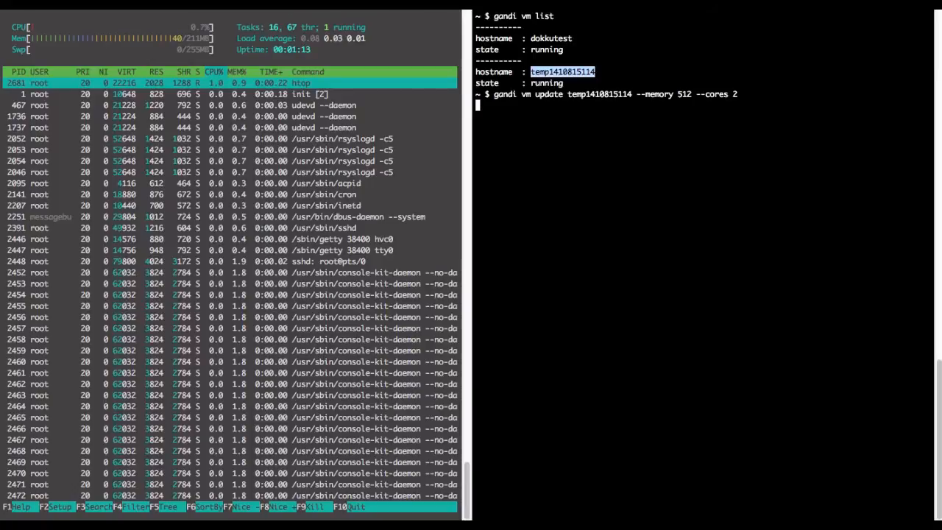
pyautogui.press('Return')
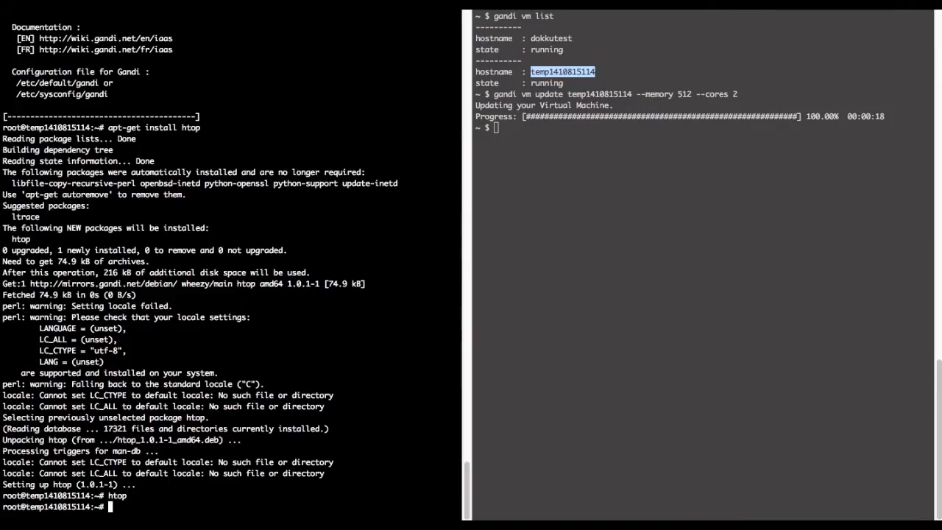
# Step: Relaunch htop showing two CPUs and 467 MB, then scroll through the gandi help output
pyautogui.press('Return')
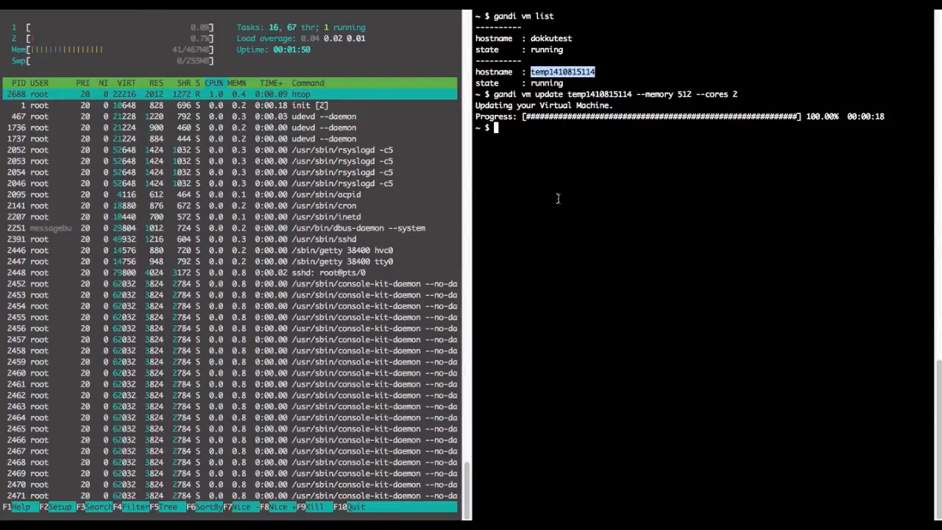
pyautogui.write('gandi')
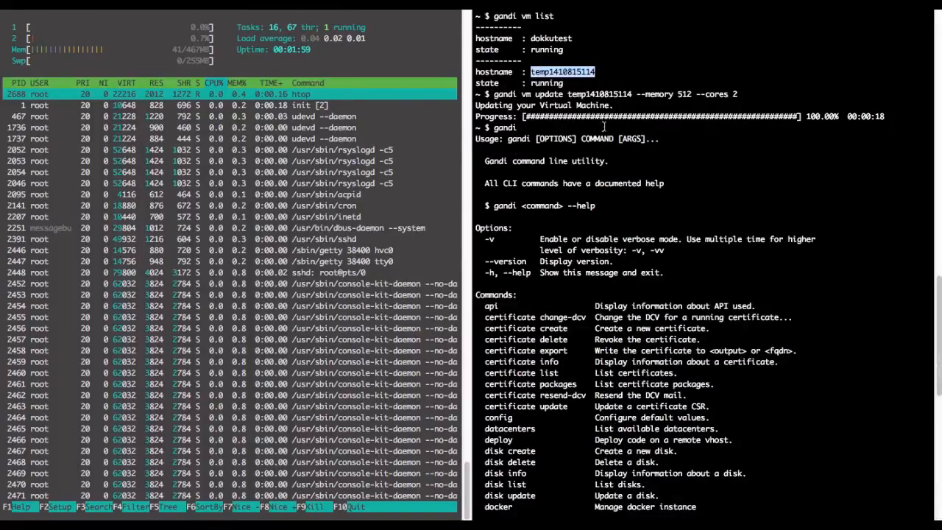
pyautogui.scroll(-3)
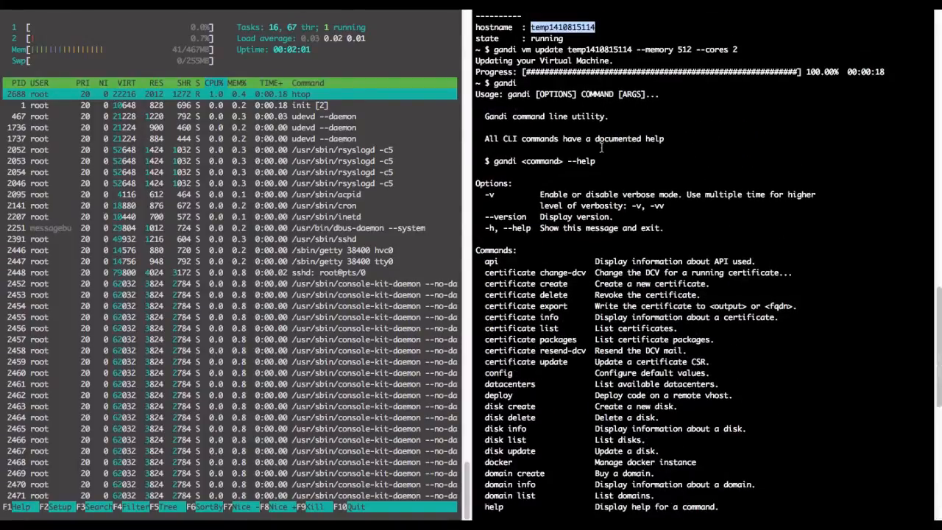